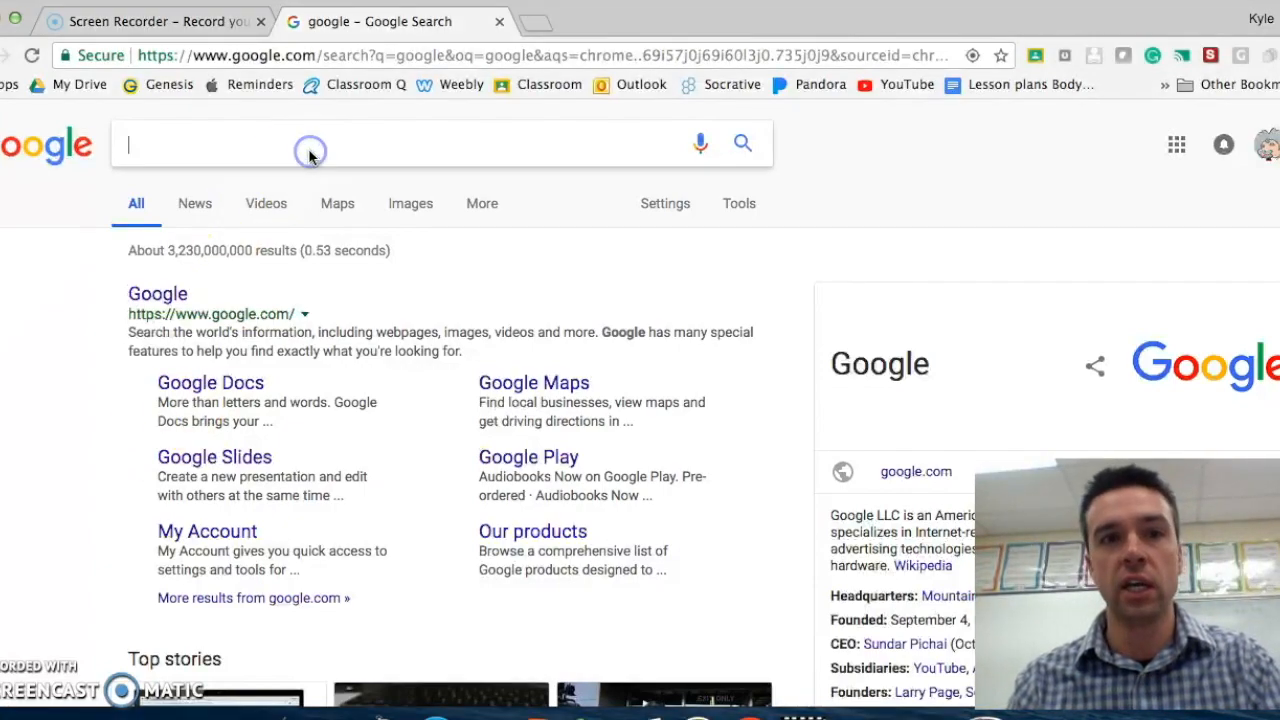
Search Google for 'screencastify' via the suggestion after typing 'scree'
type("screencast")
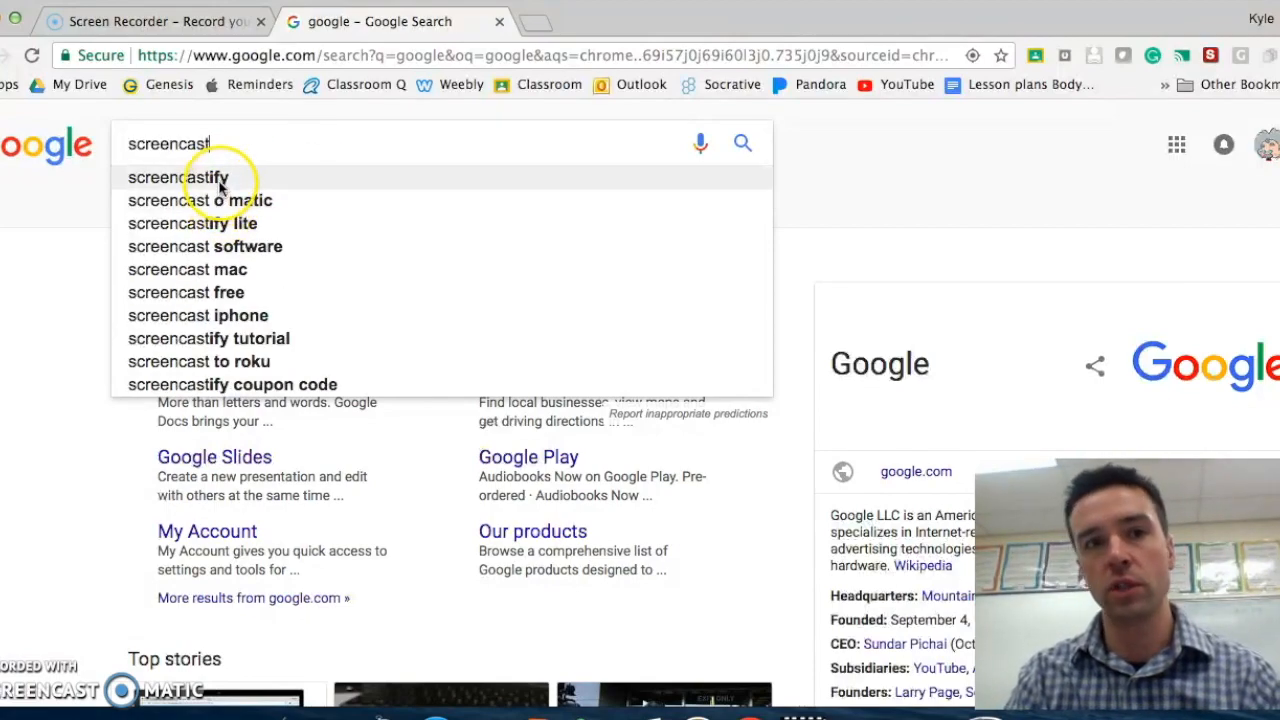
left_click(190, 178)
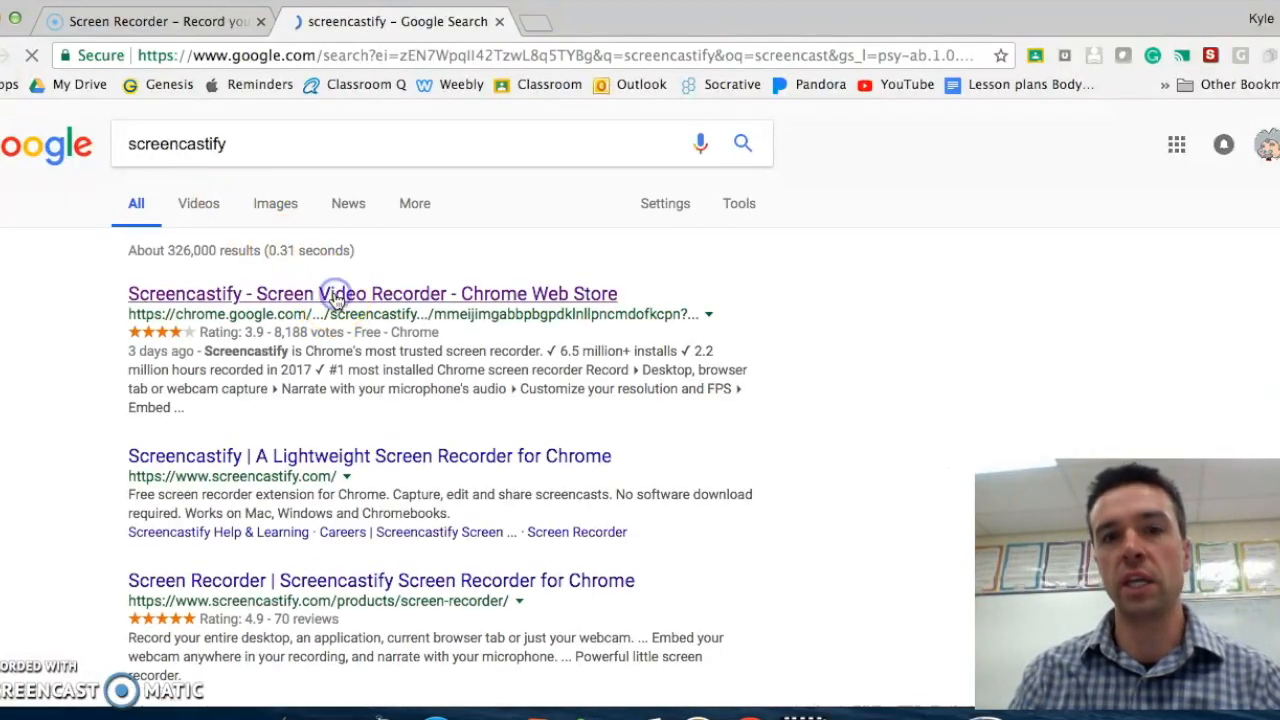
Add the Screencastify - Screen Video Recorder extension to Chrome from its Web Store listing
left_click(335, 293)
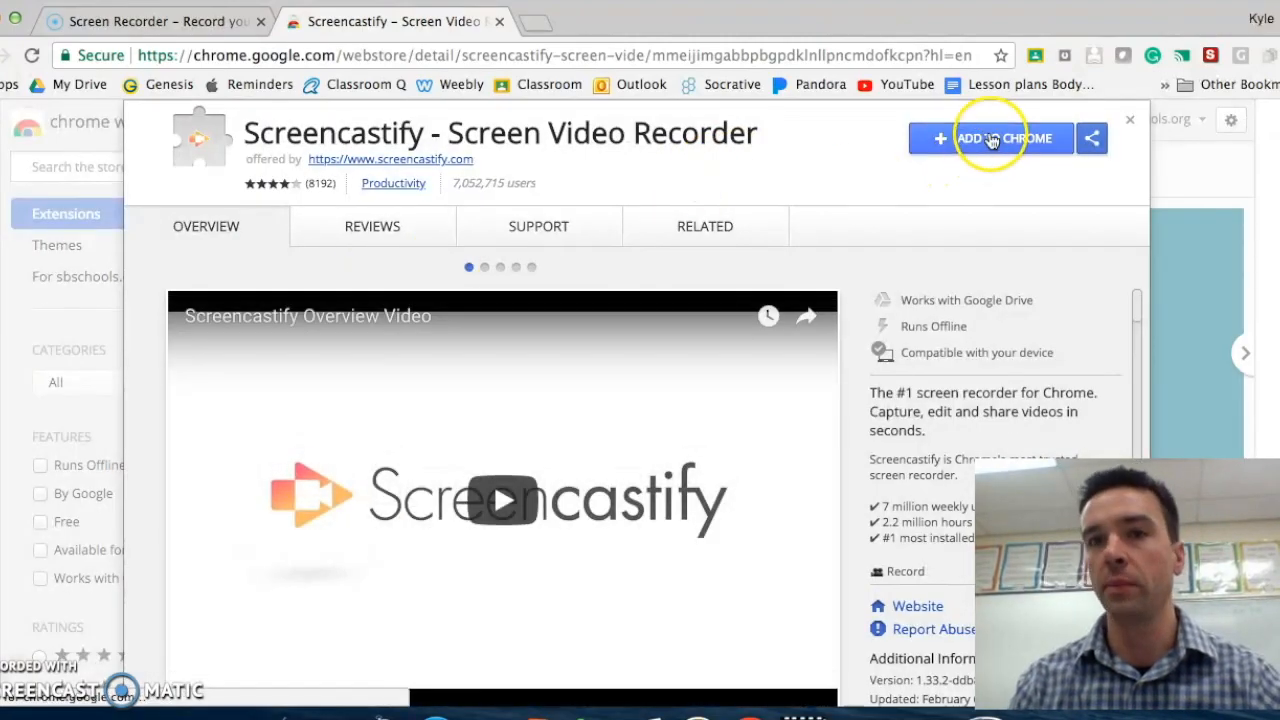
left_click(992, 138)
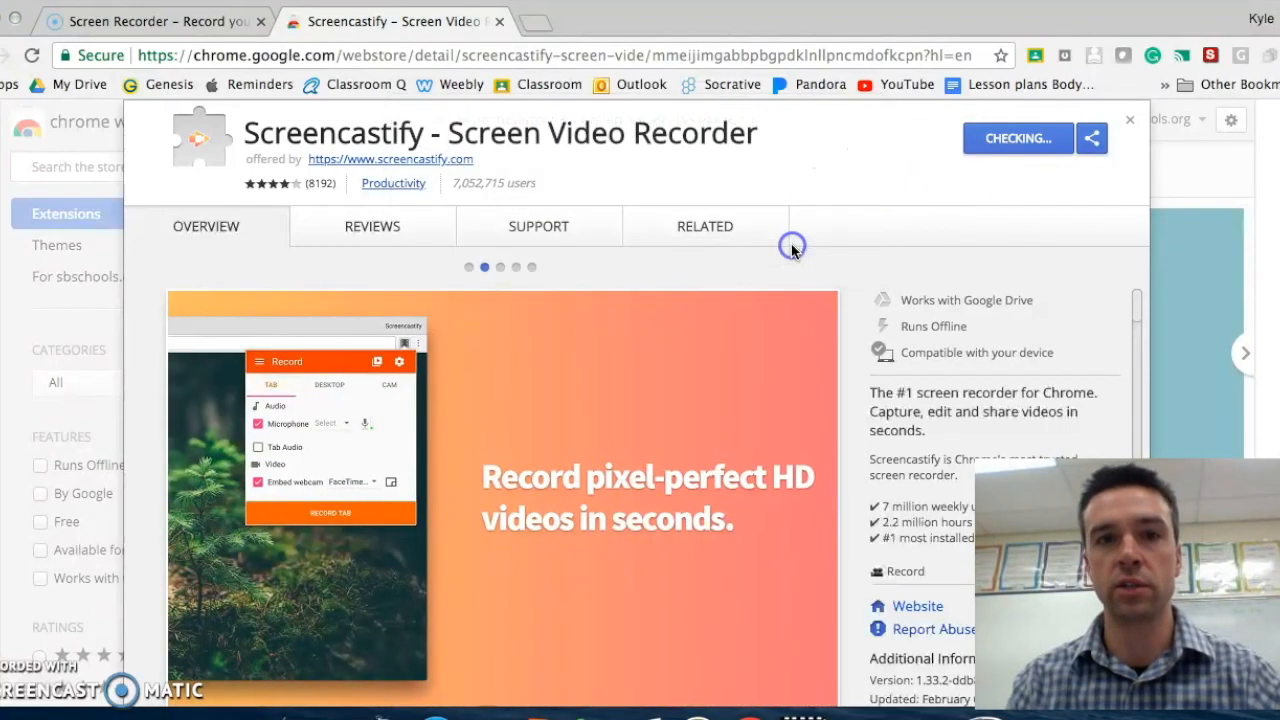
mouse_move(920, 110)
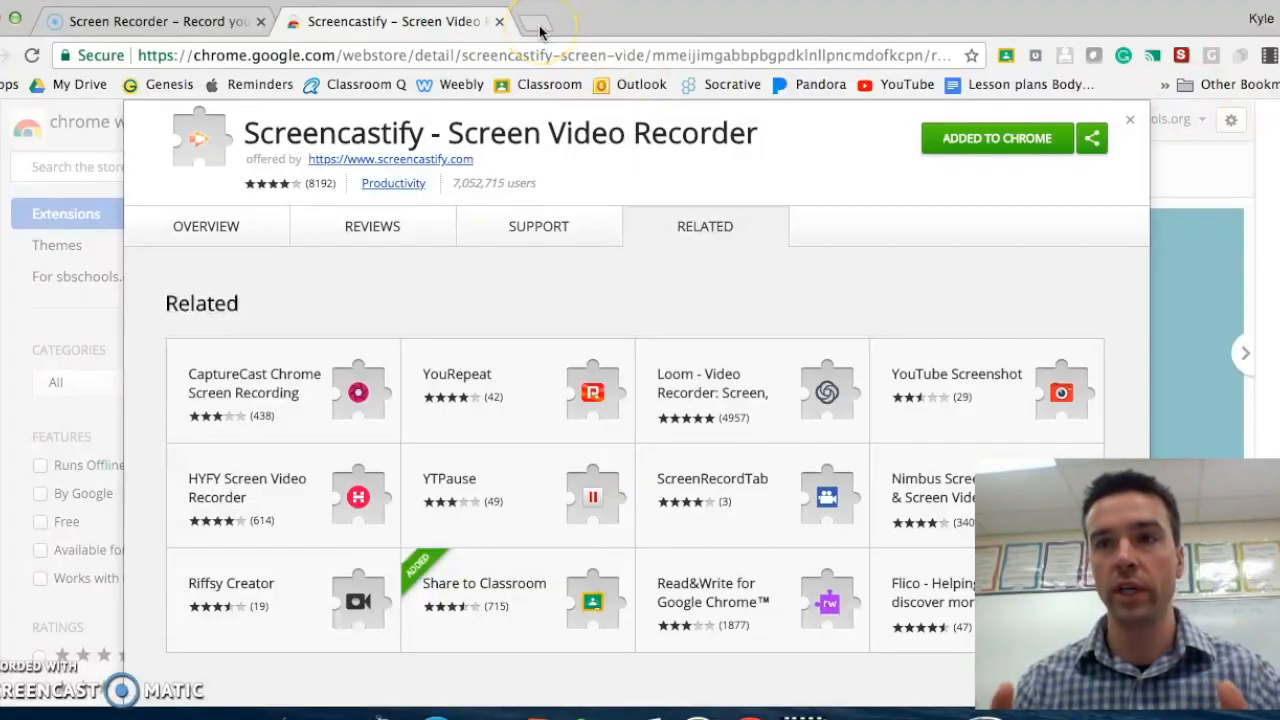
Load the Snopes dogs fact-check article in a new tab by entering 'dogs'
left_click(550, 25)
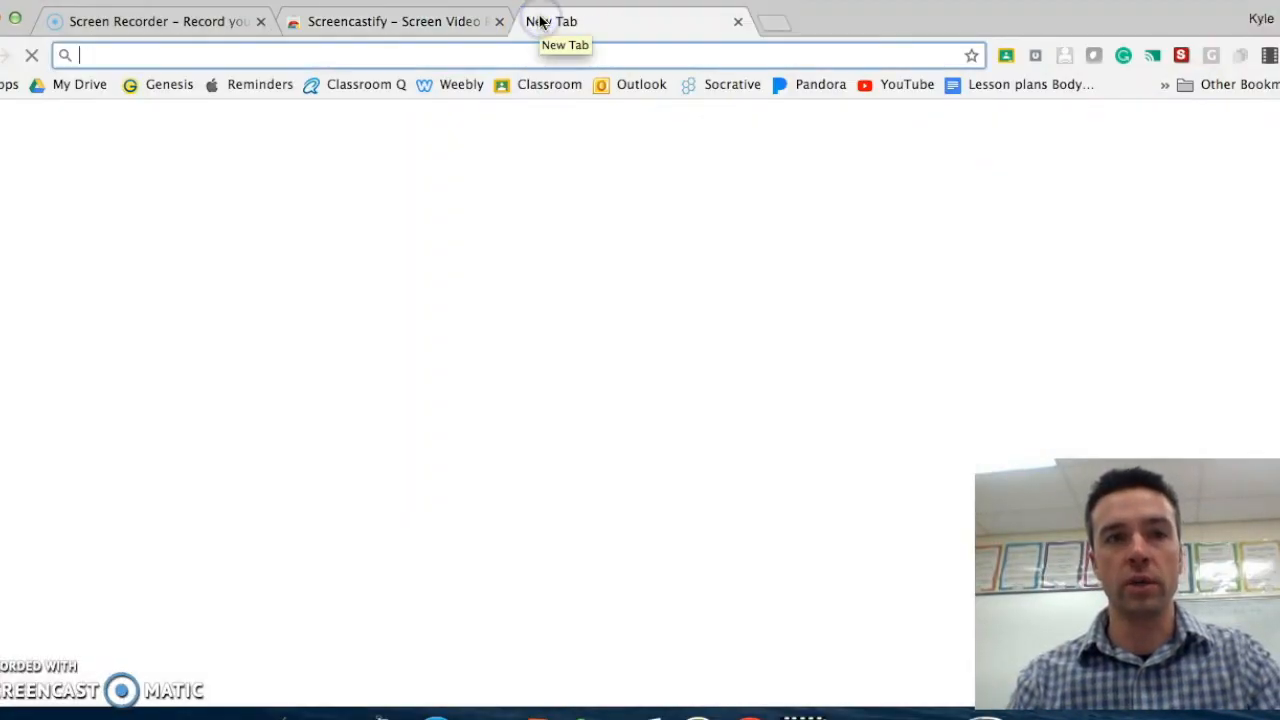
type("dogs")
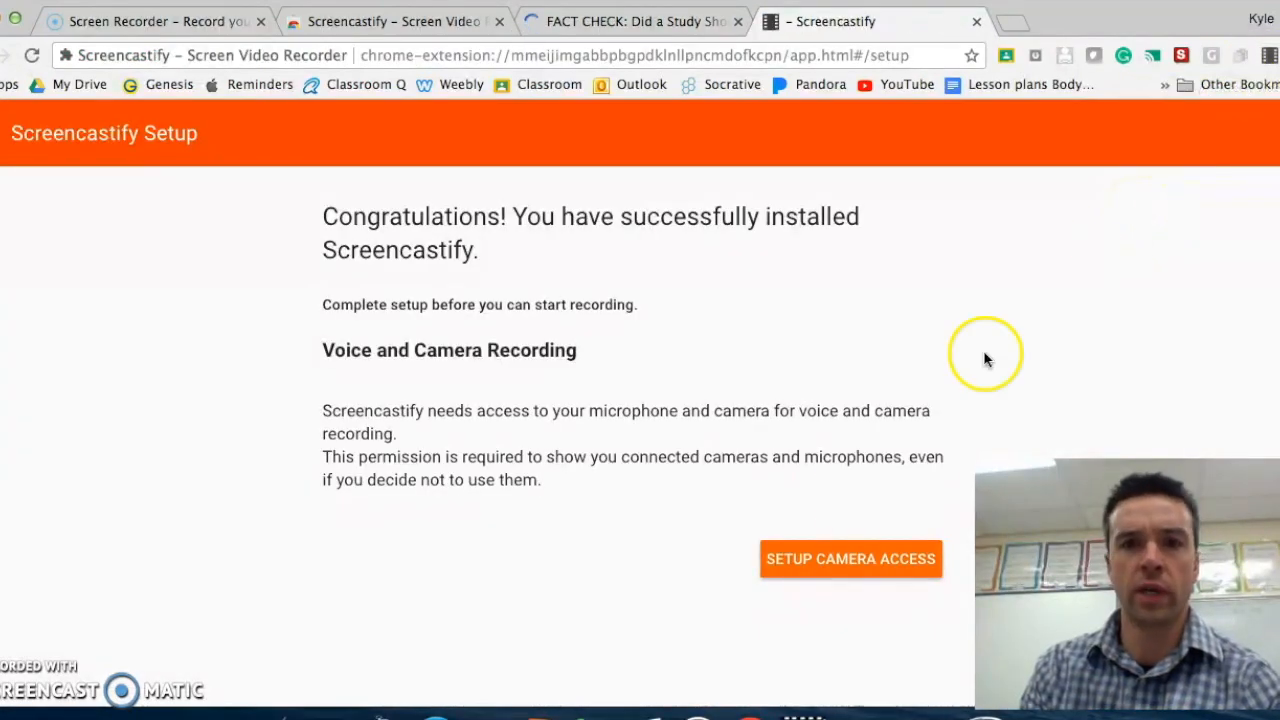
Grant microphone and camera access, store recordings on Google Drive, and sign in with Google
left_click(851, 558)
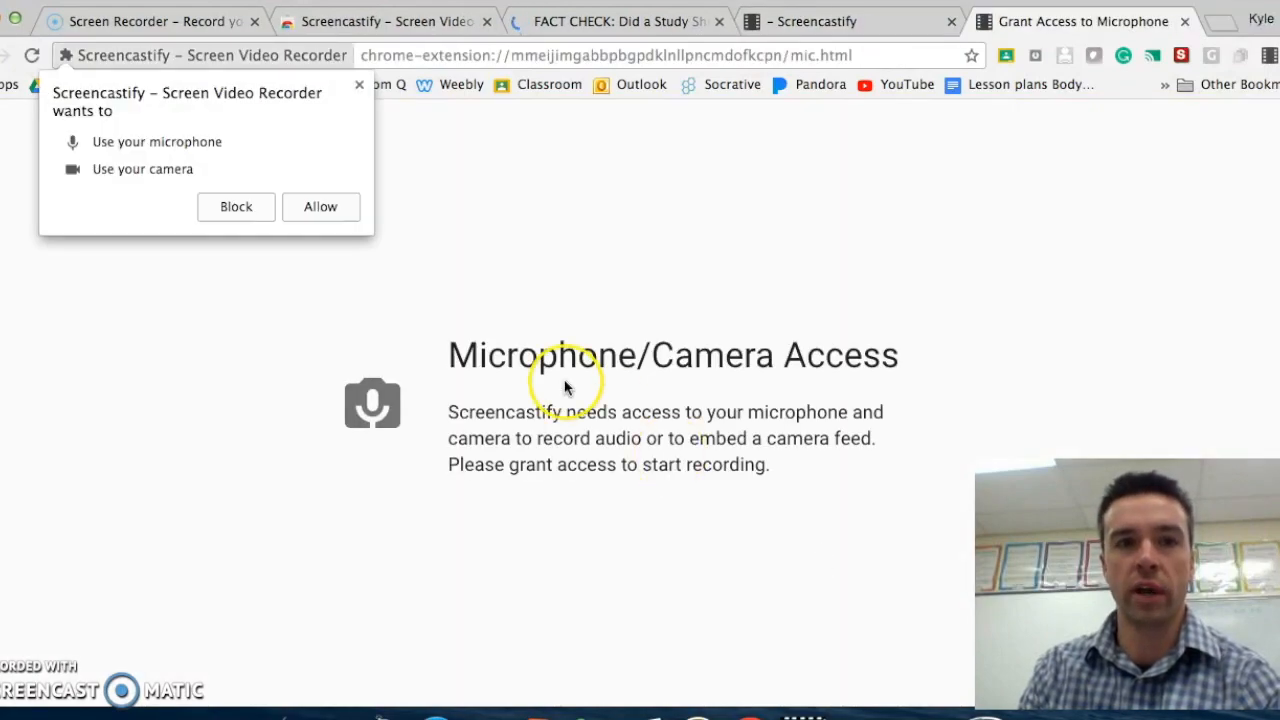
left_click(320, 207)
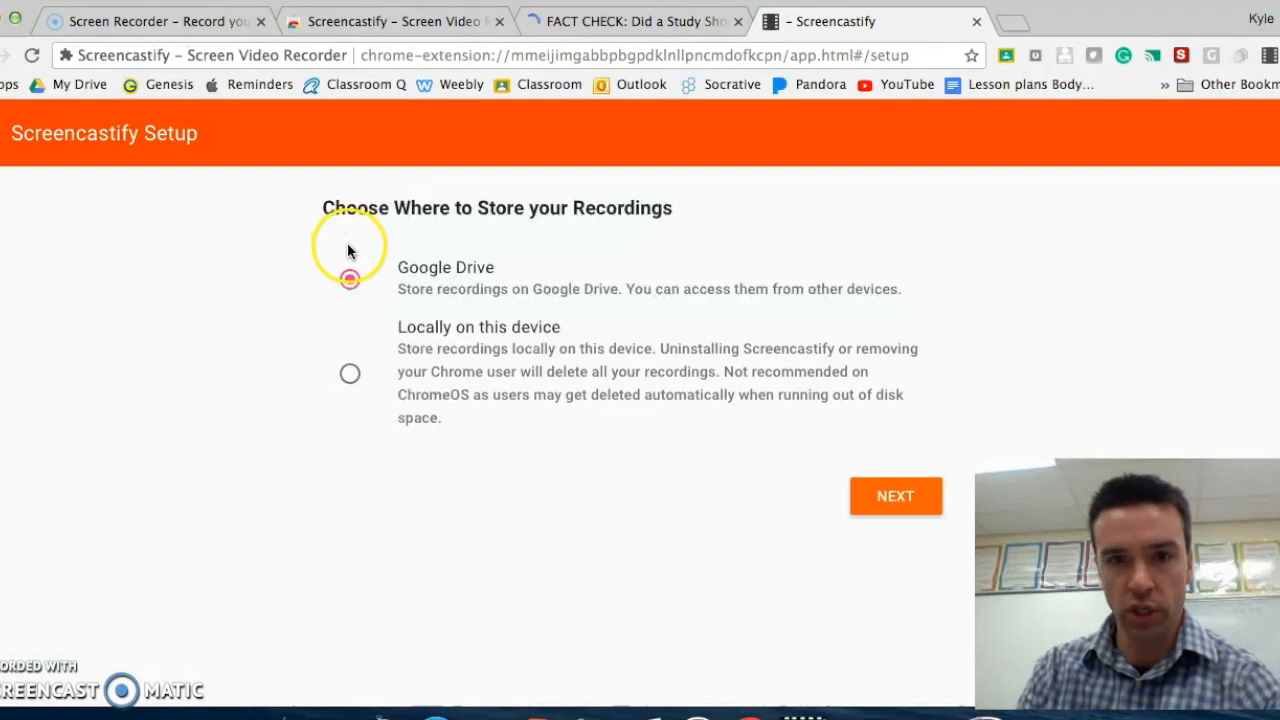
left_click(349, 279)
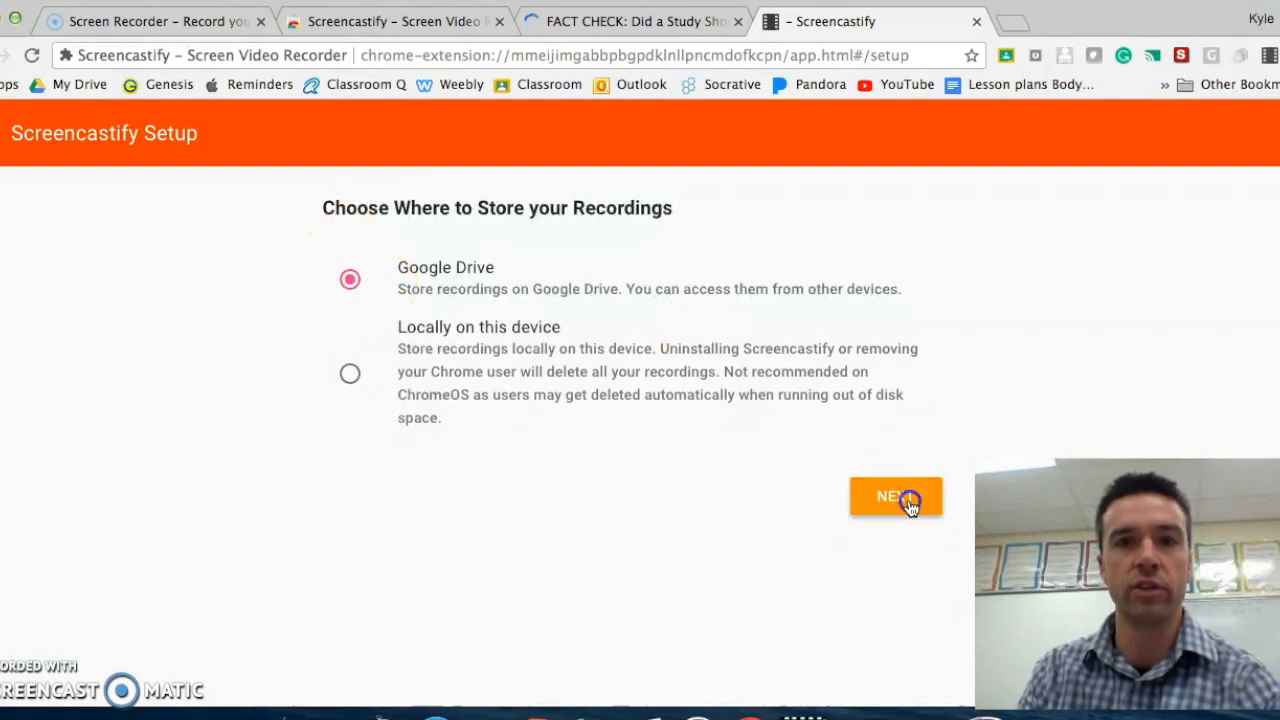
left_click(904, 503)
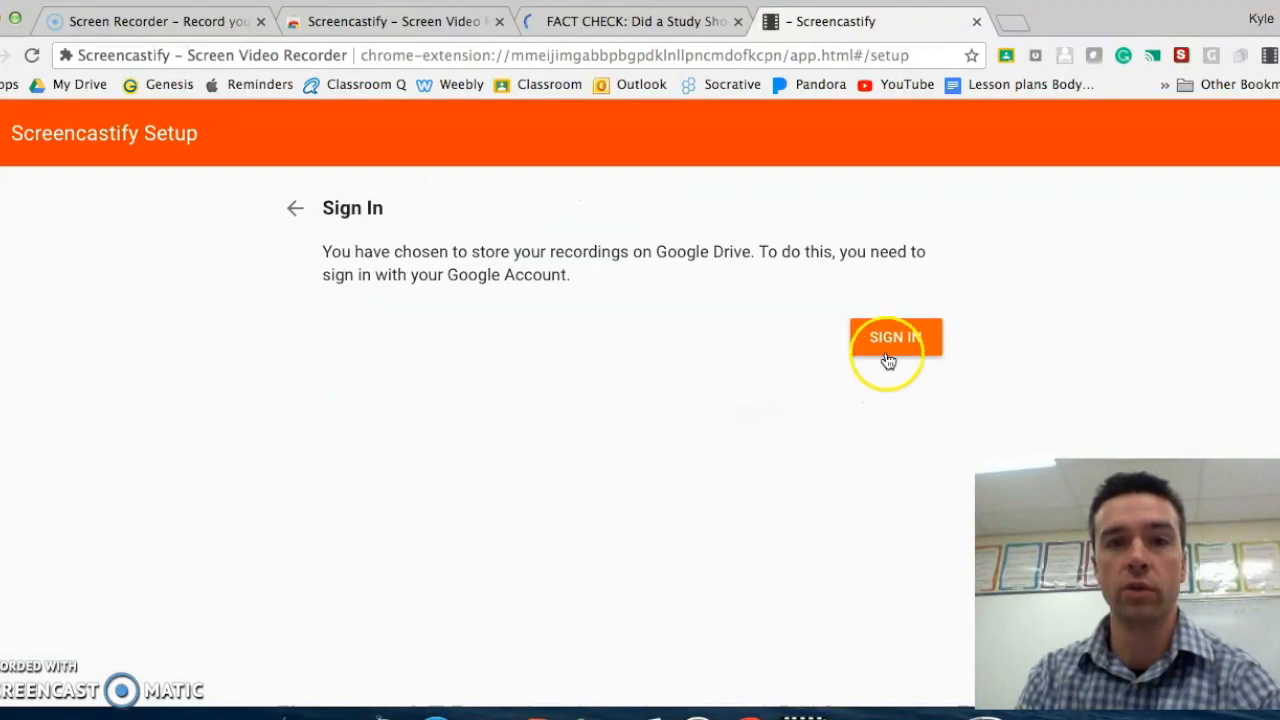
left_click(894, 336)
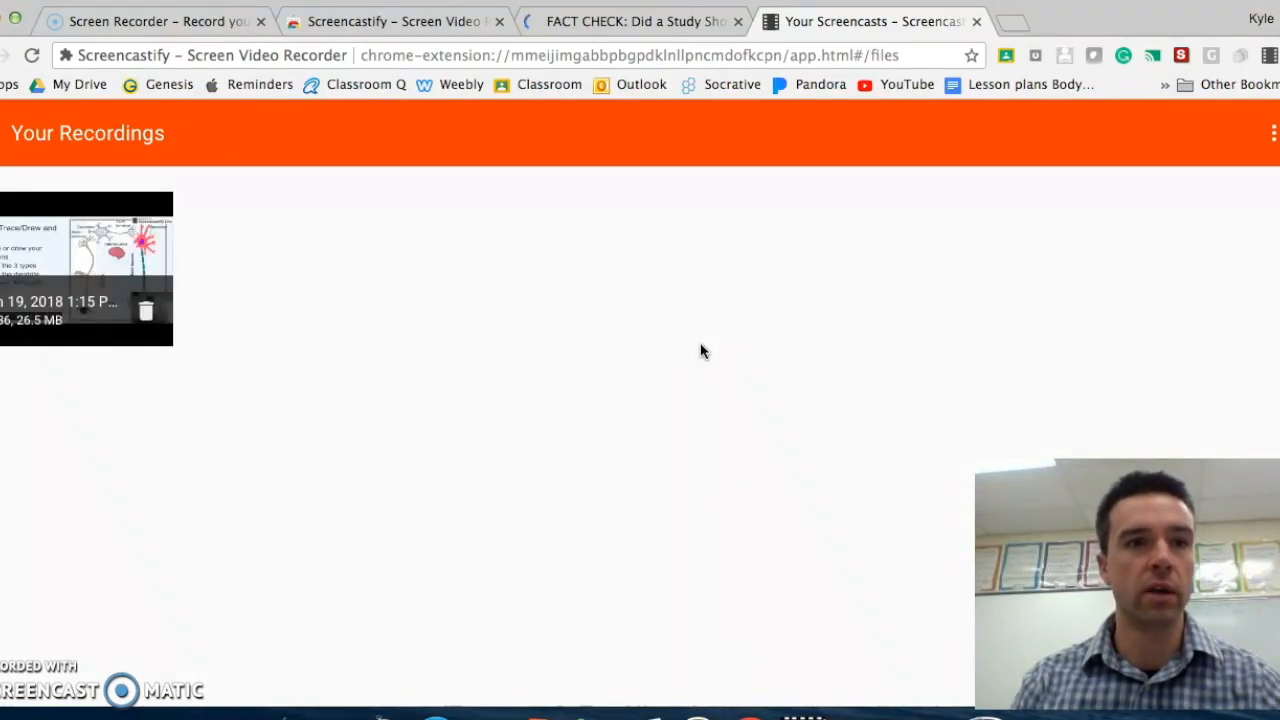
mouse_move(300, 247)
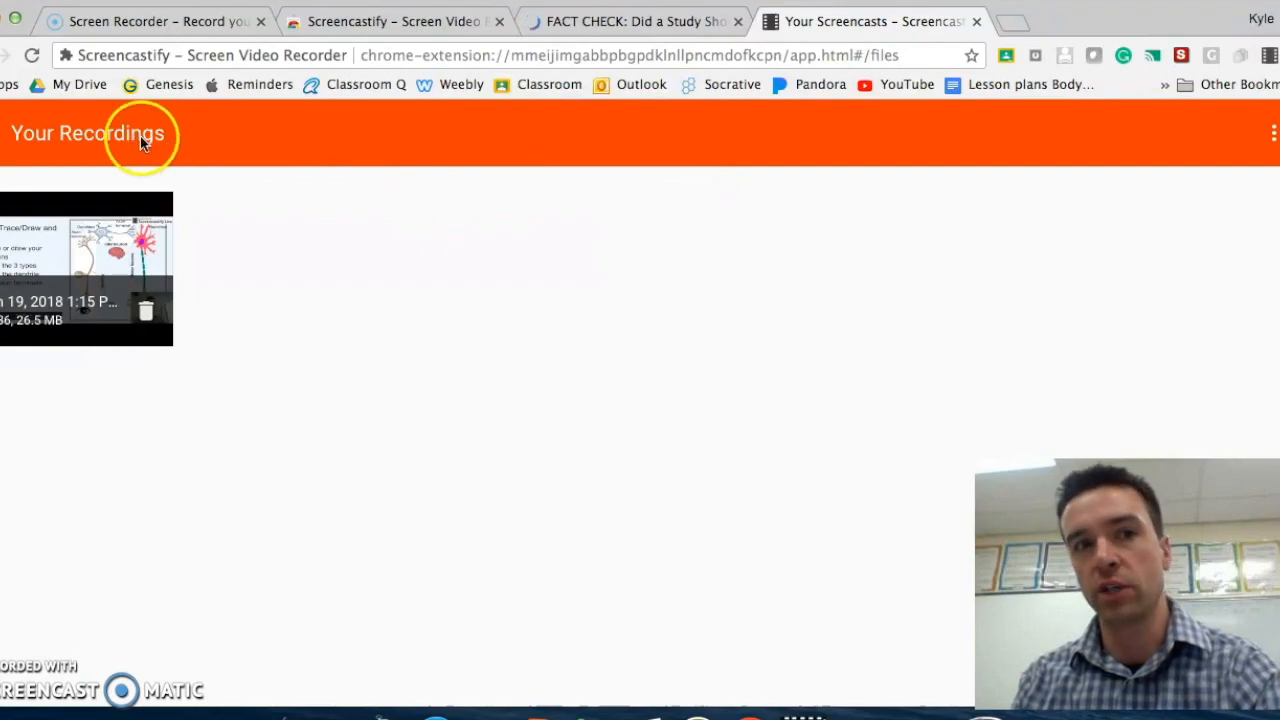
mouse_move(120, 150)
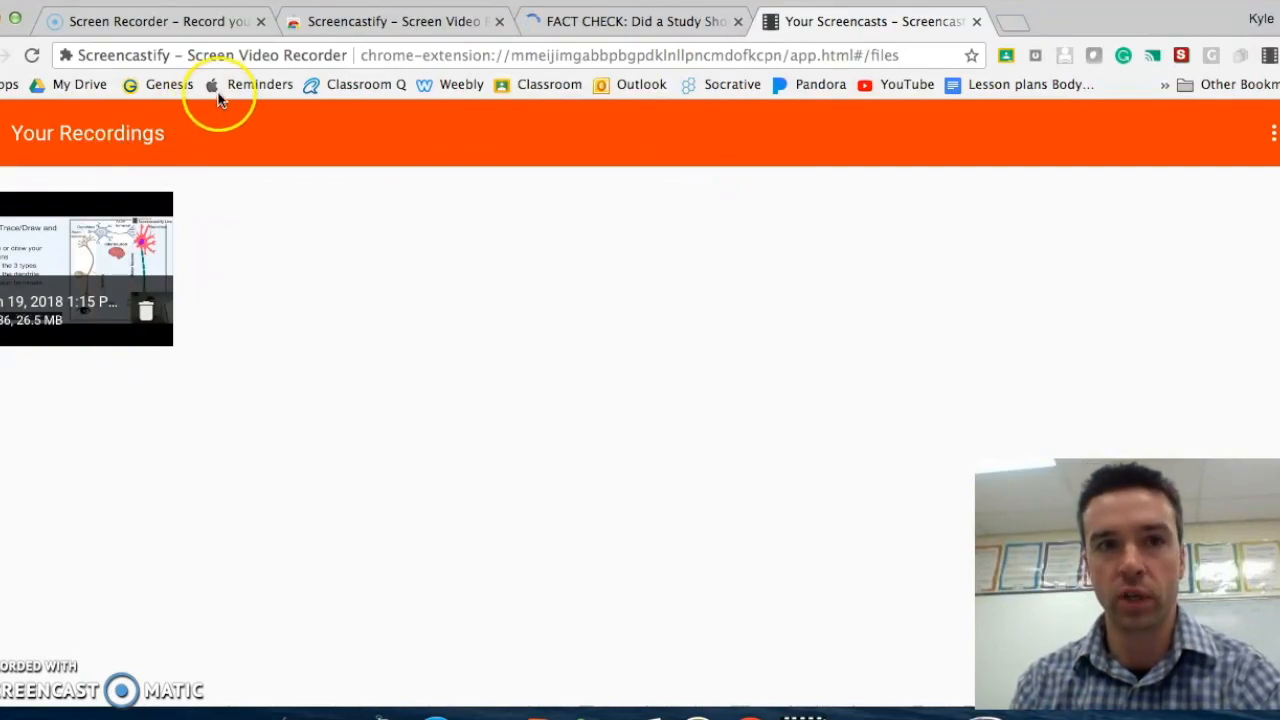
Switch to the Snopes 'Did a Study Show That Dogs Exhibit Jealousy?' article tab
left_click(632, 22)
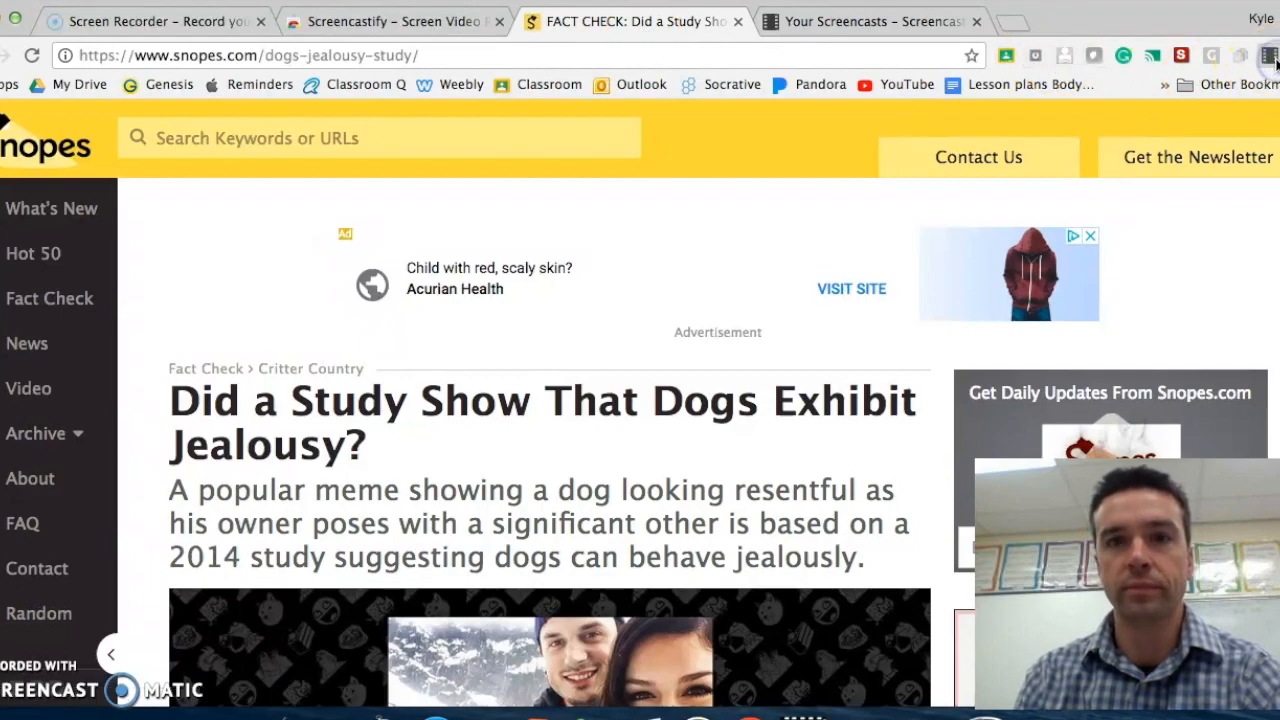
Start a desktop recording with microphone from the Screencastify panel
left_click(1269, 57)
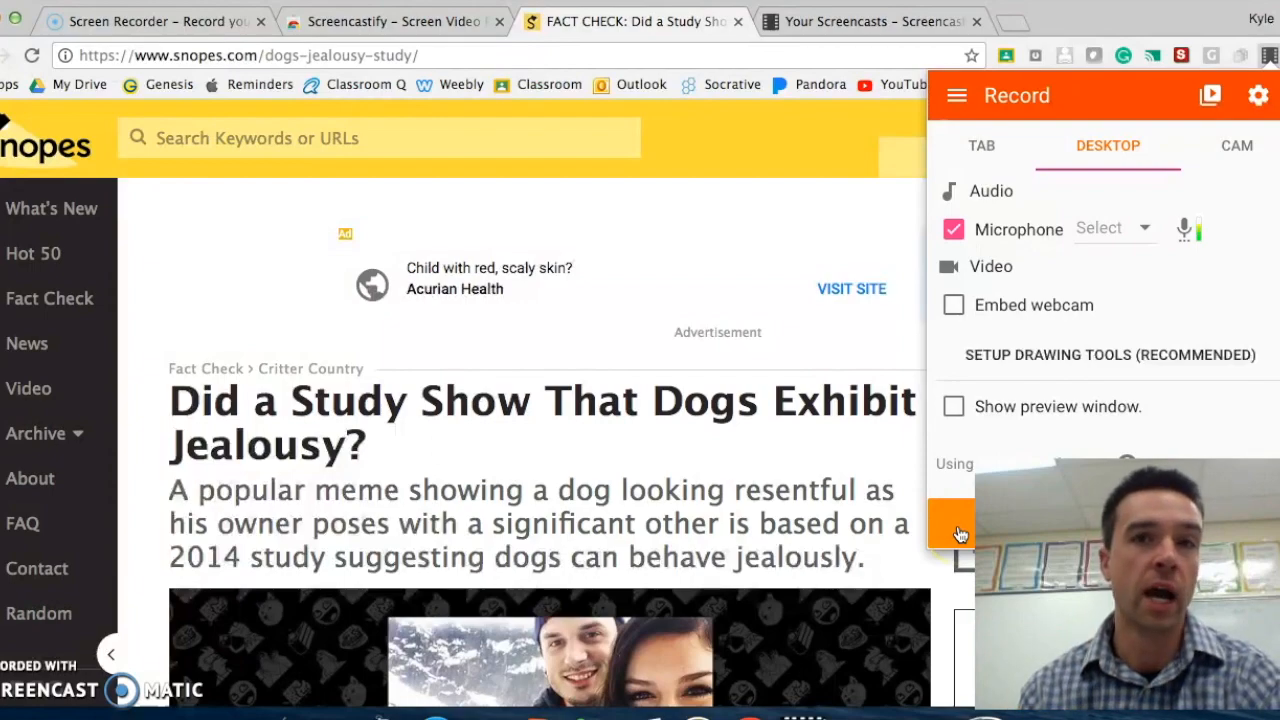
left_click(956, 531)
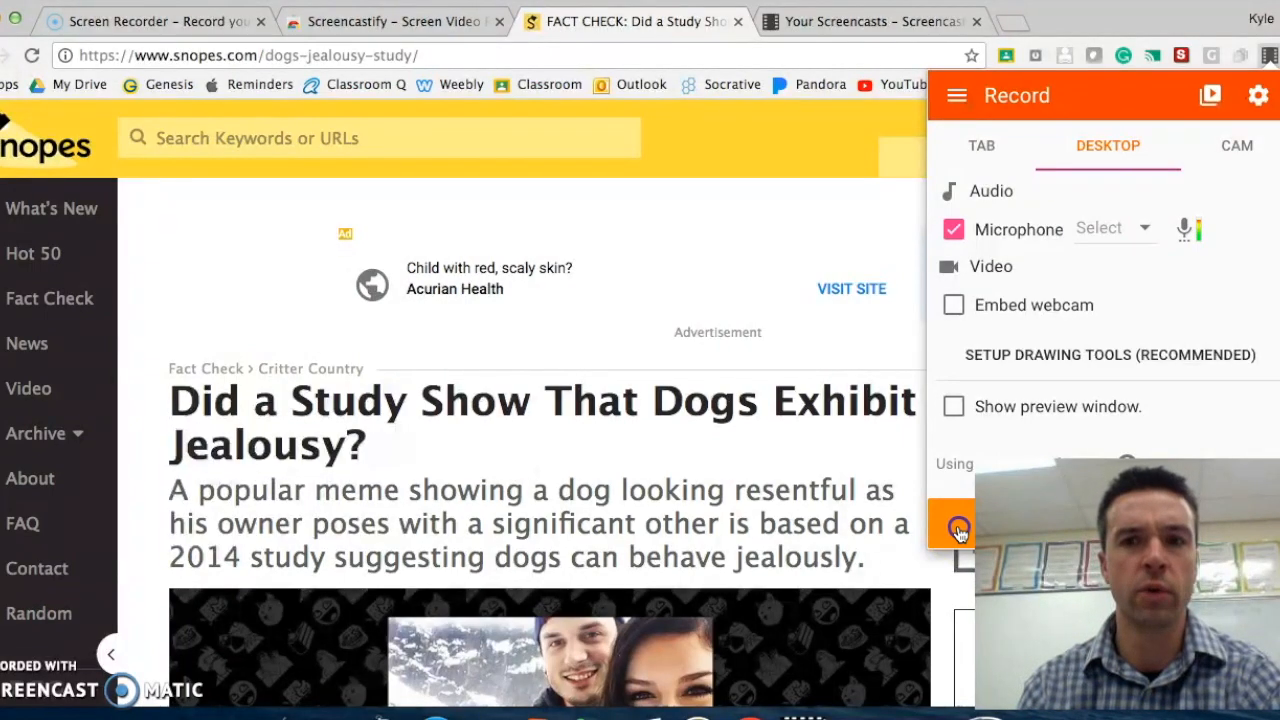
left_click(957, 529)
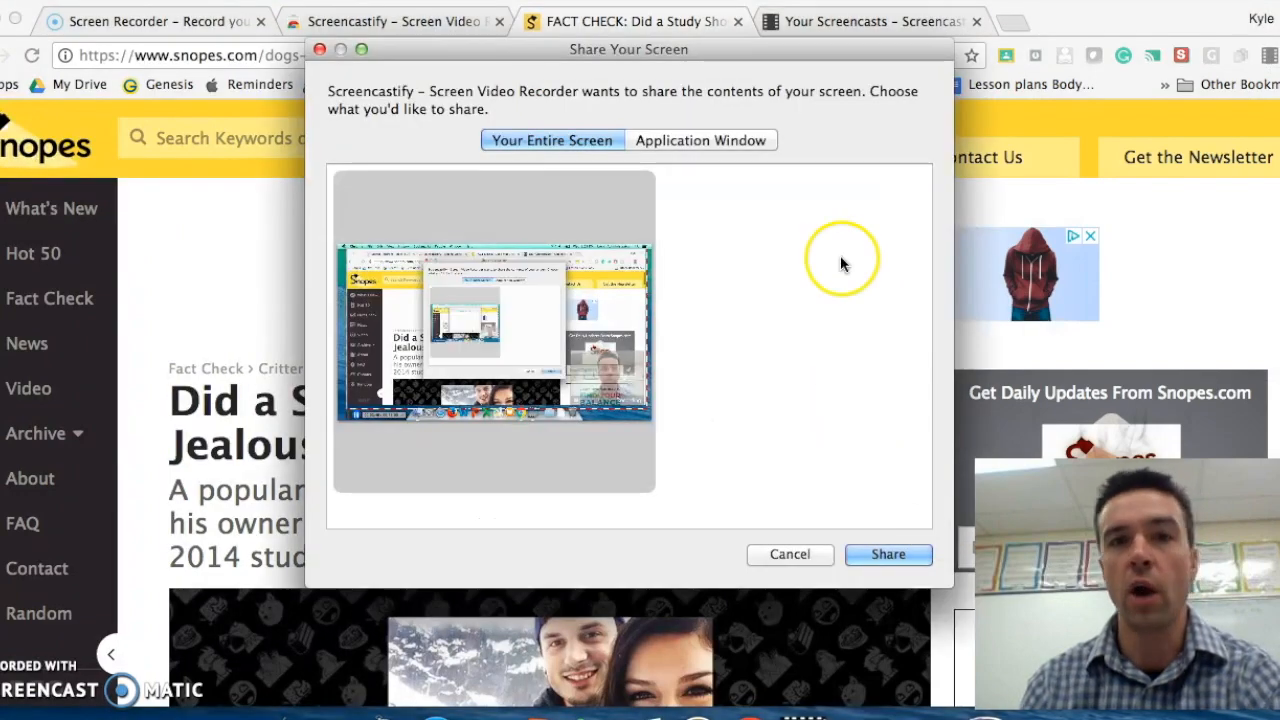
Share only the FACT CHECK application window and check the running recording's status
left_click(701, 140)
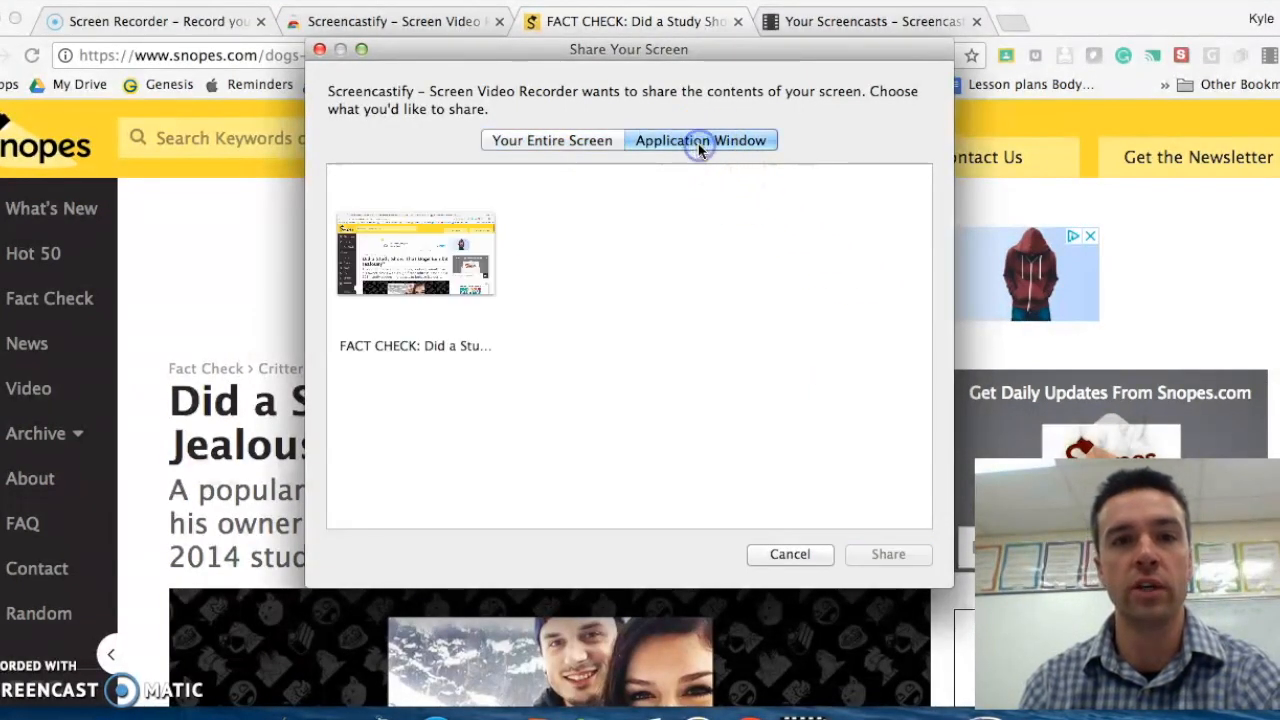
left_click(415, 253)
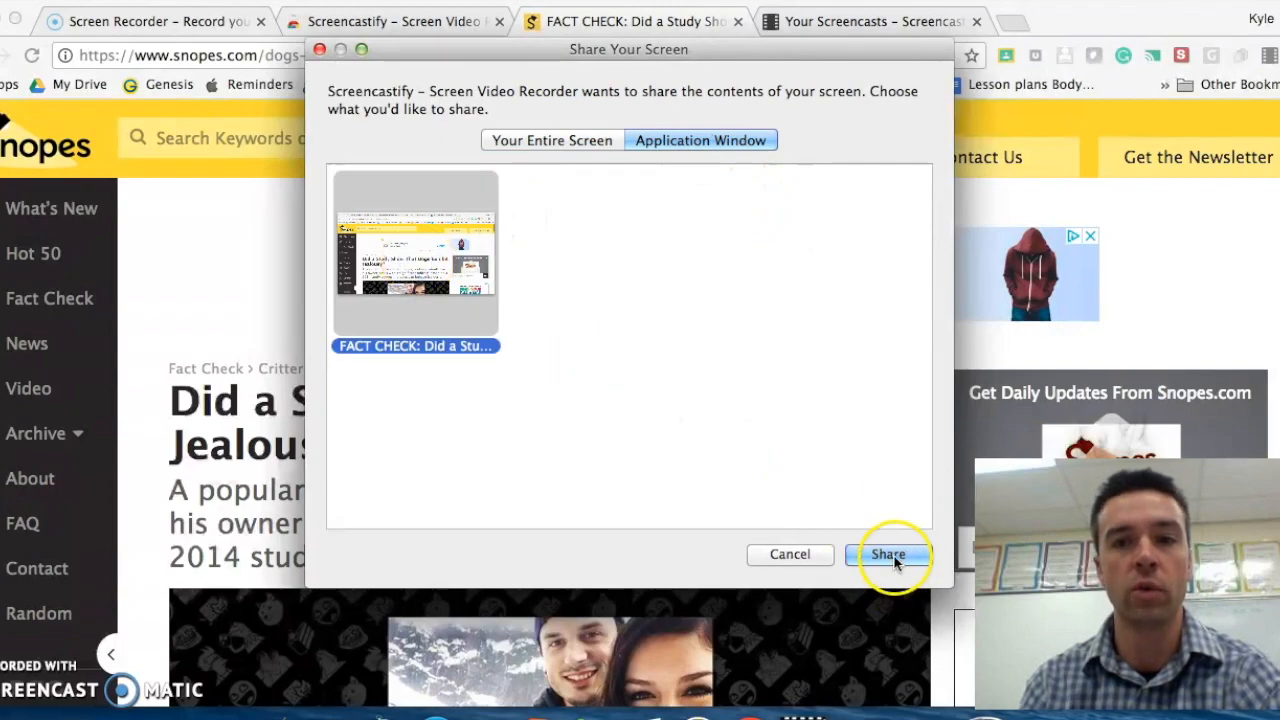
left_click(888, 554)
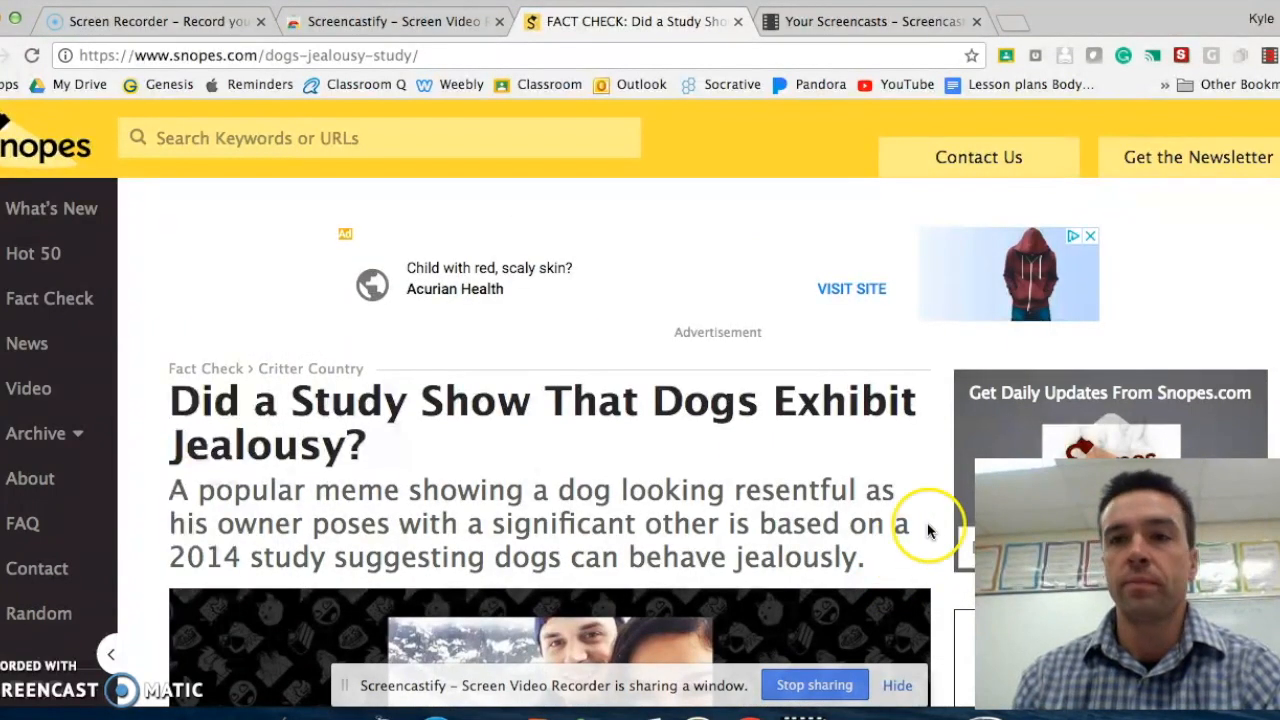
mouse_move(1166, 195)
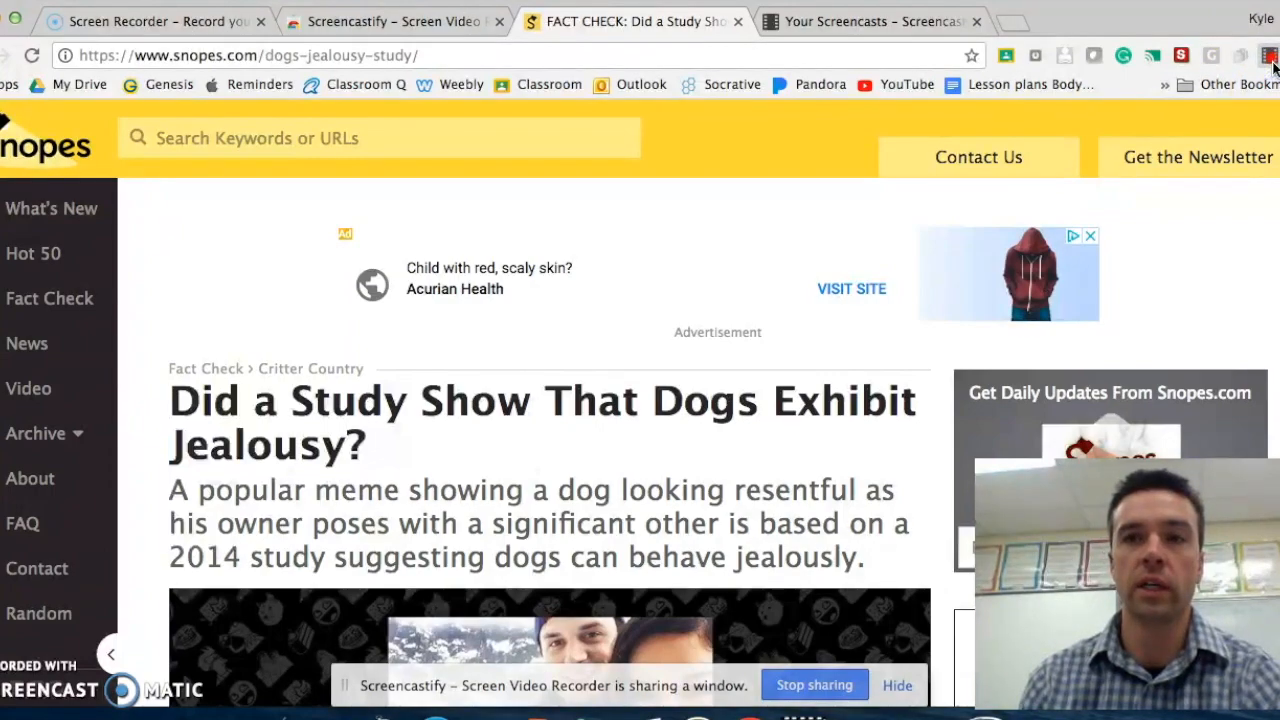
left_click(1270, 57)
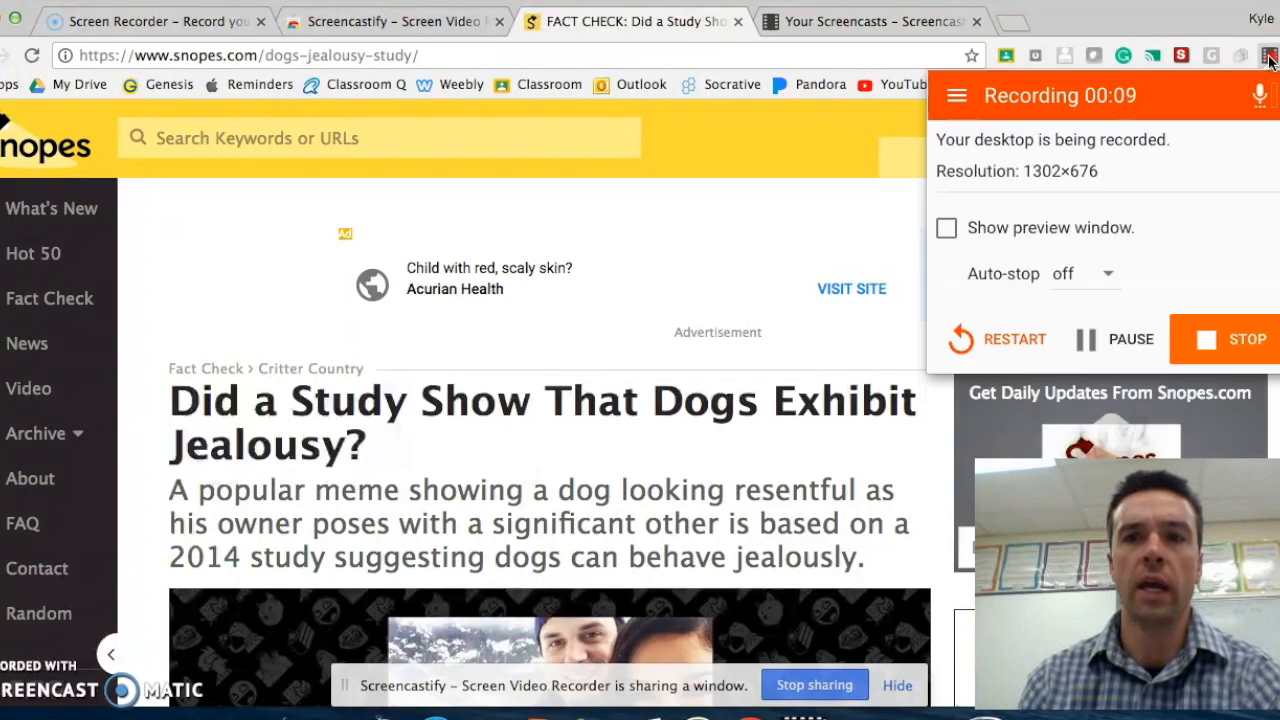
Stop the recording, view the saved video on Google Drive, and return to the fact-check article
left_click(1265, 57)
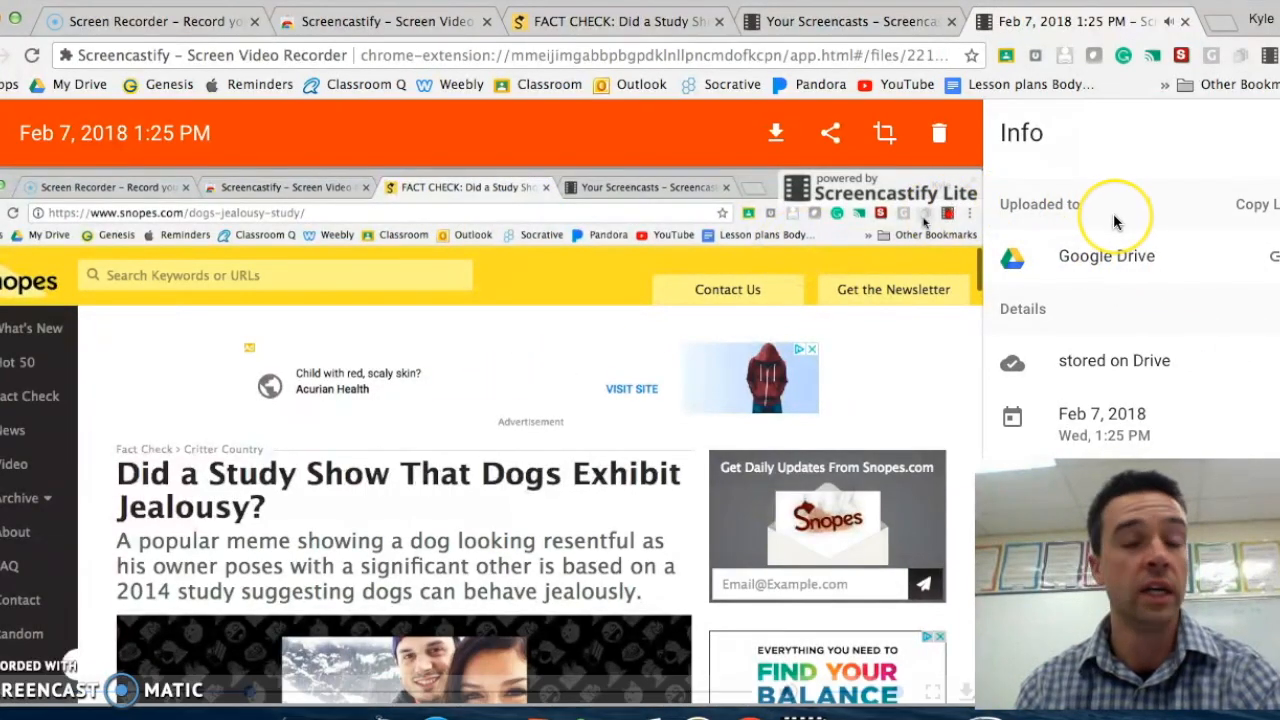
mouse_move(1107, 258)
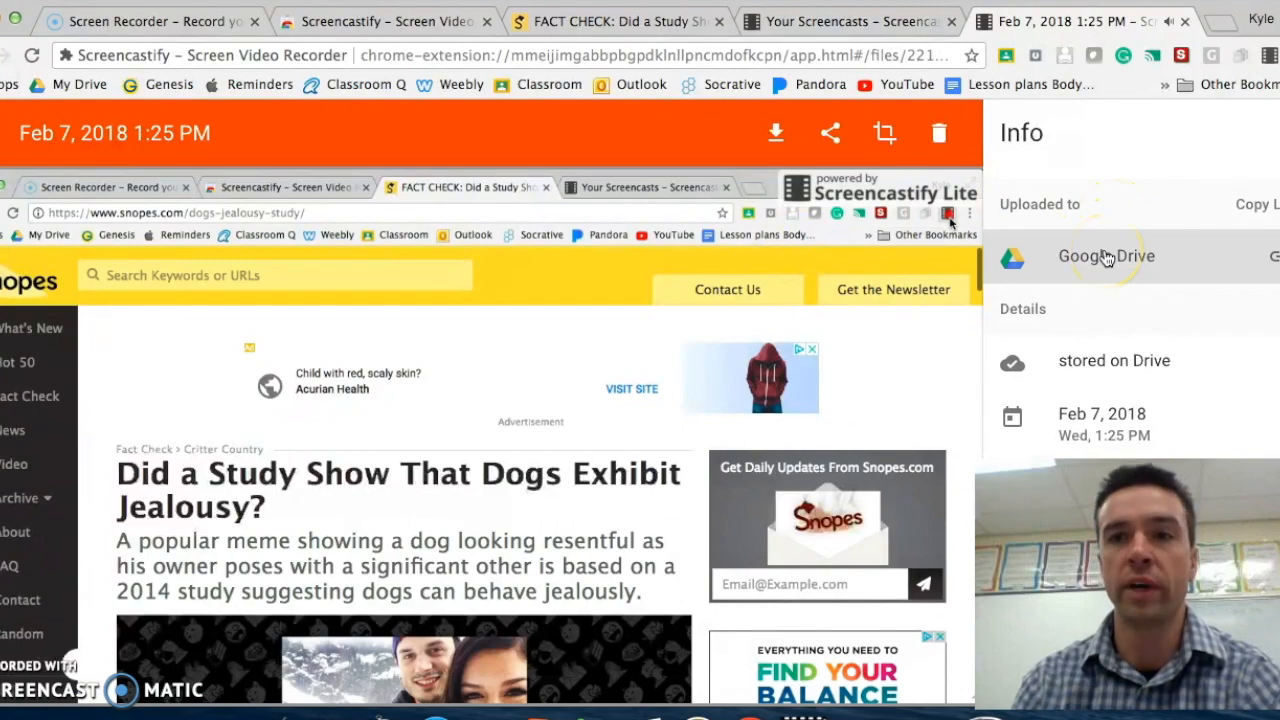
left_click(1105, 256)
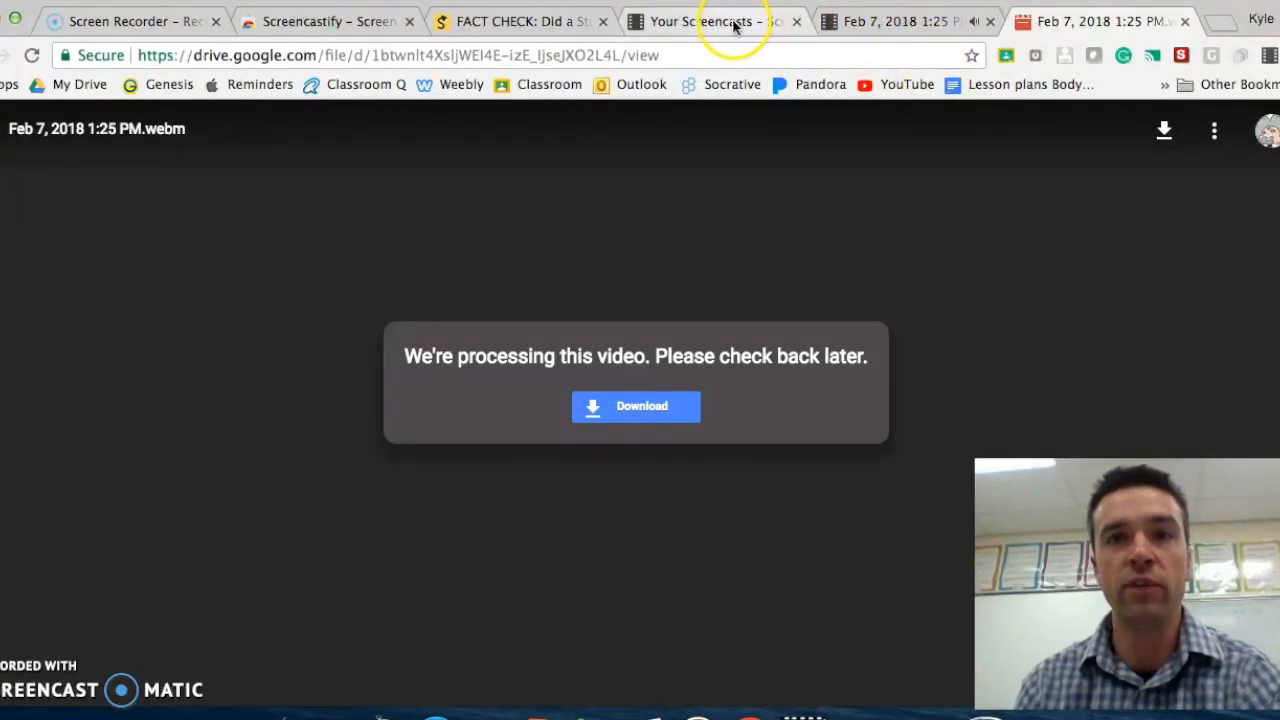
left_click(720, 21)
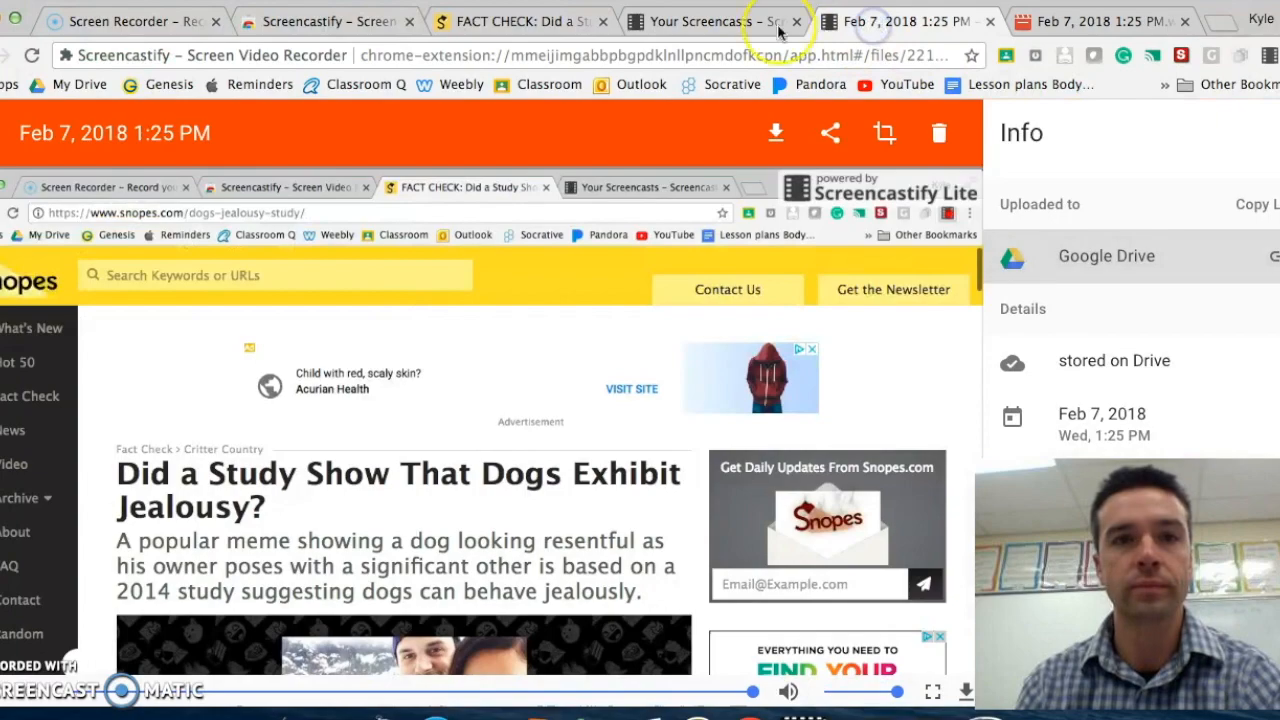
left_click(490, 21)
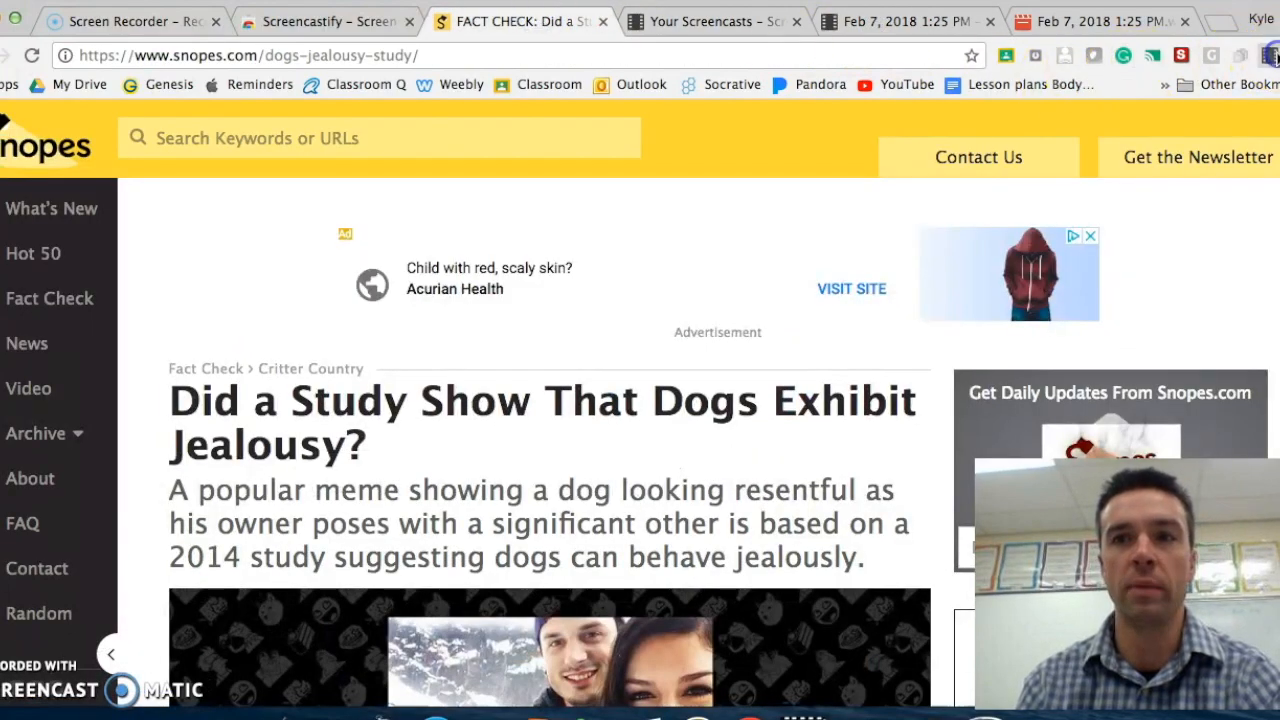
Enable Embed webcam with the FaceTime Camera (Built-in) source for desktop recordings
left_click(1270, 57)
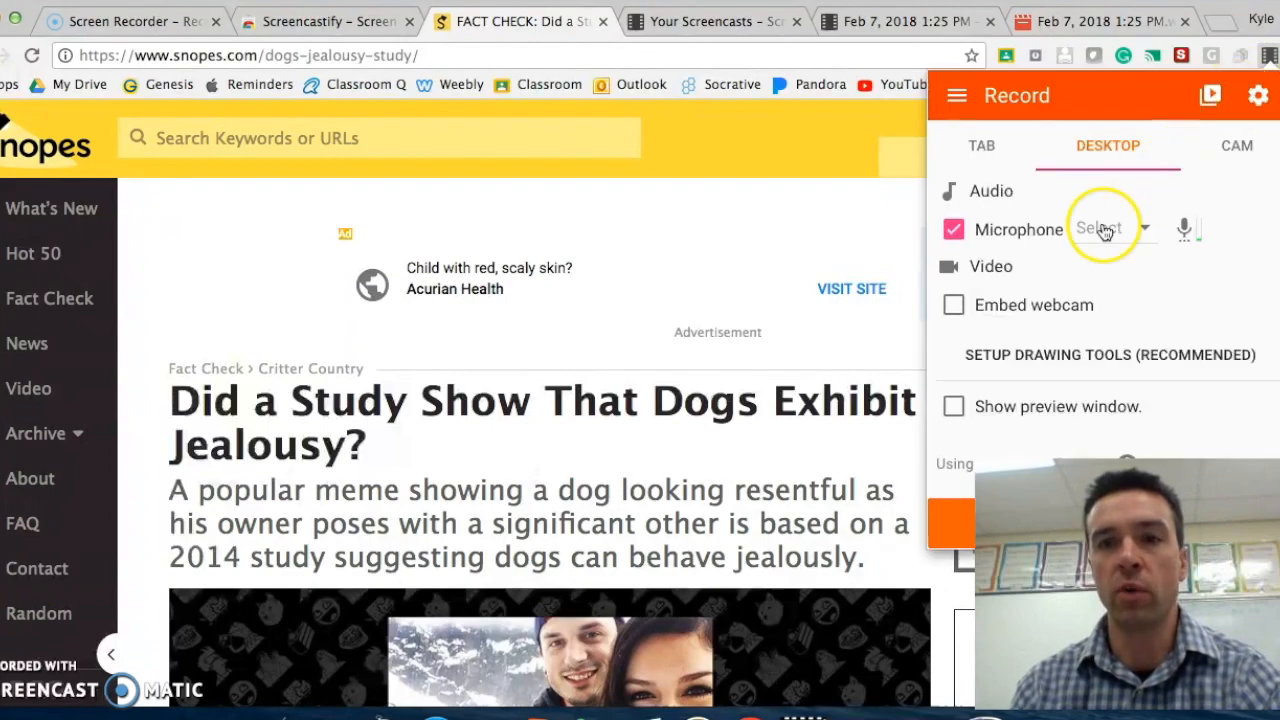
left_click(953, 305)
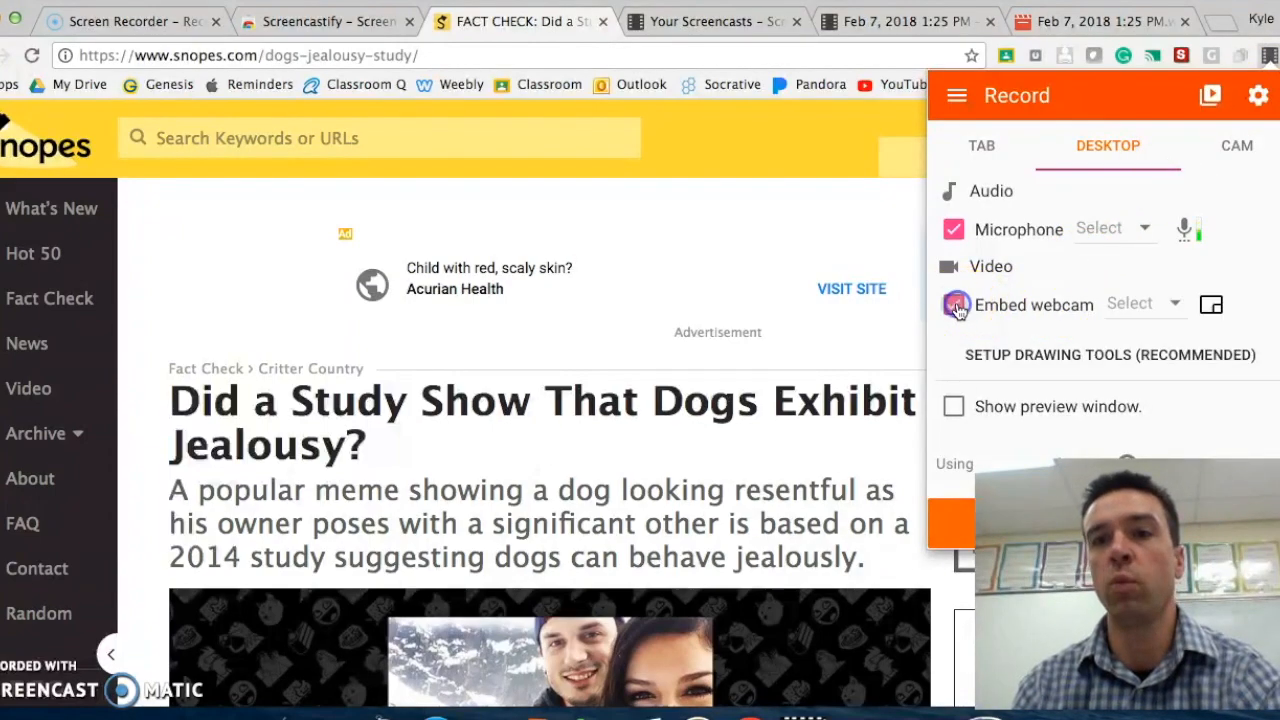
left_click(954, 305)
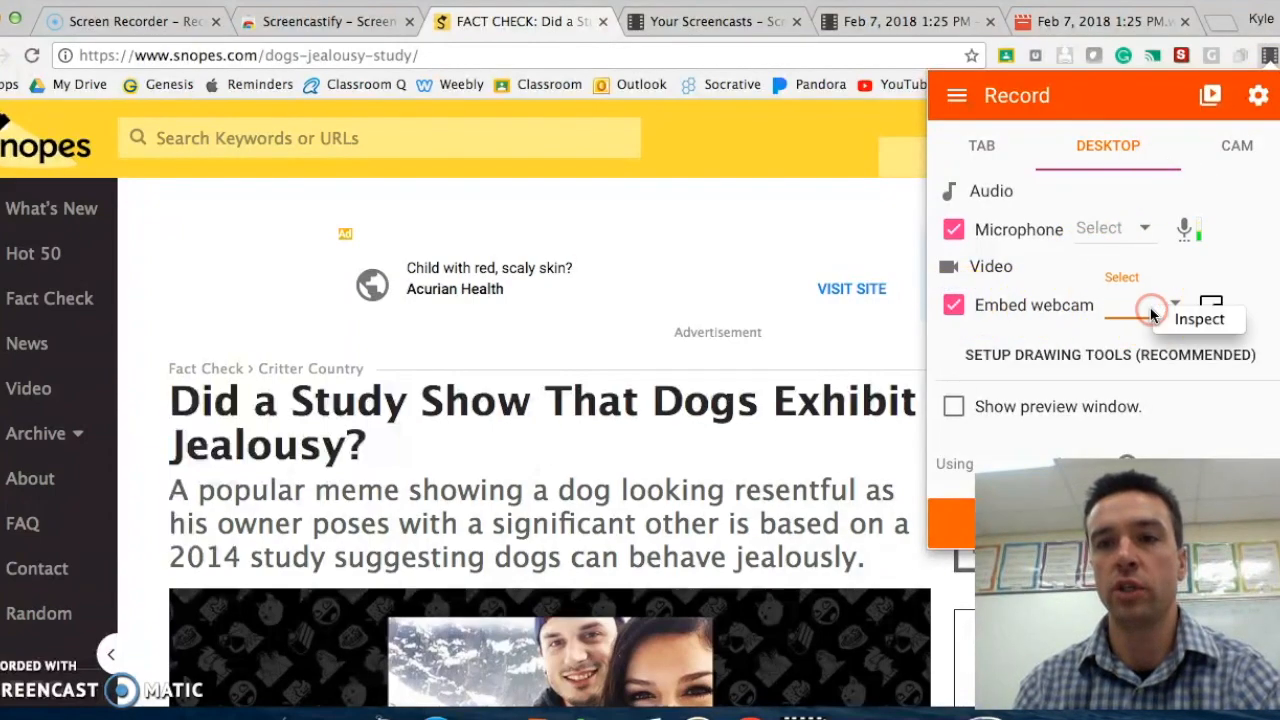
left_click(1178, 302)
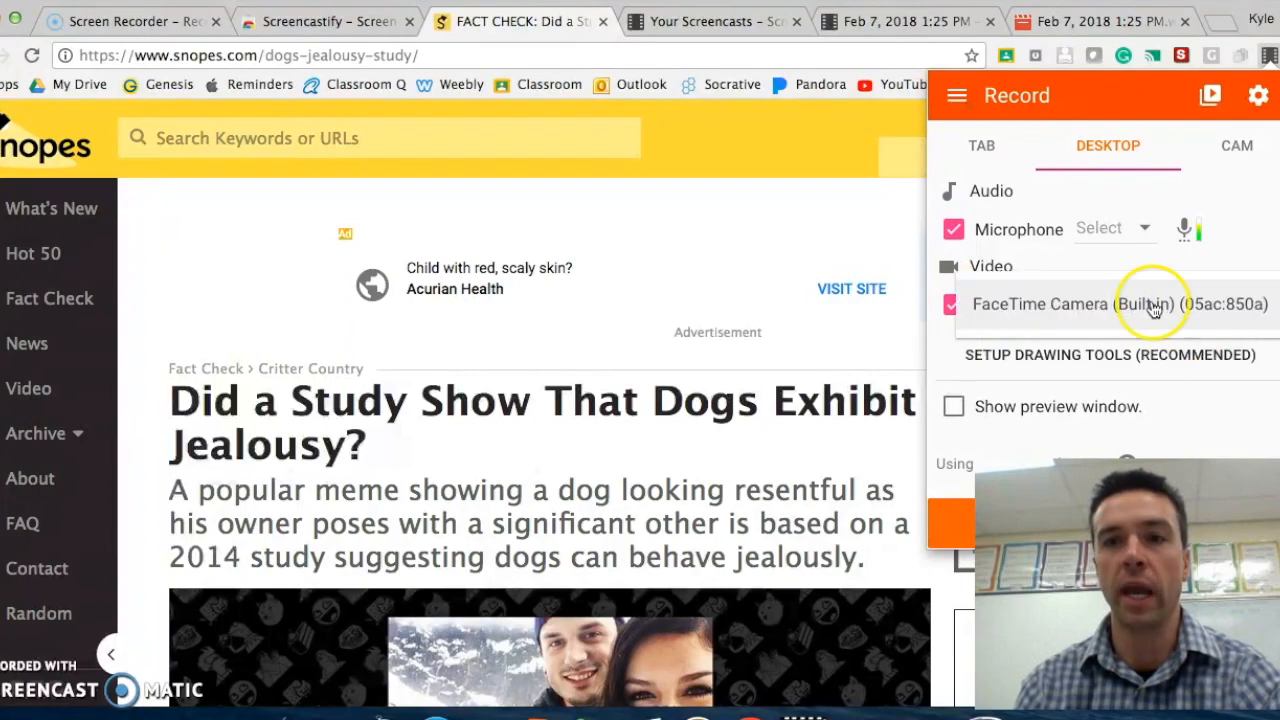
left_click(1158, 304)
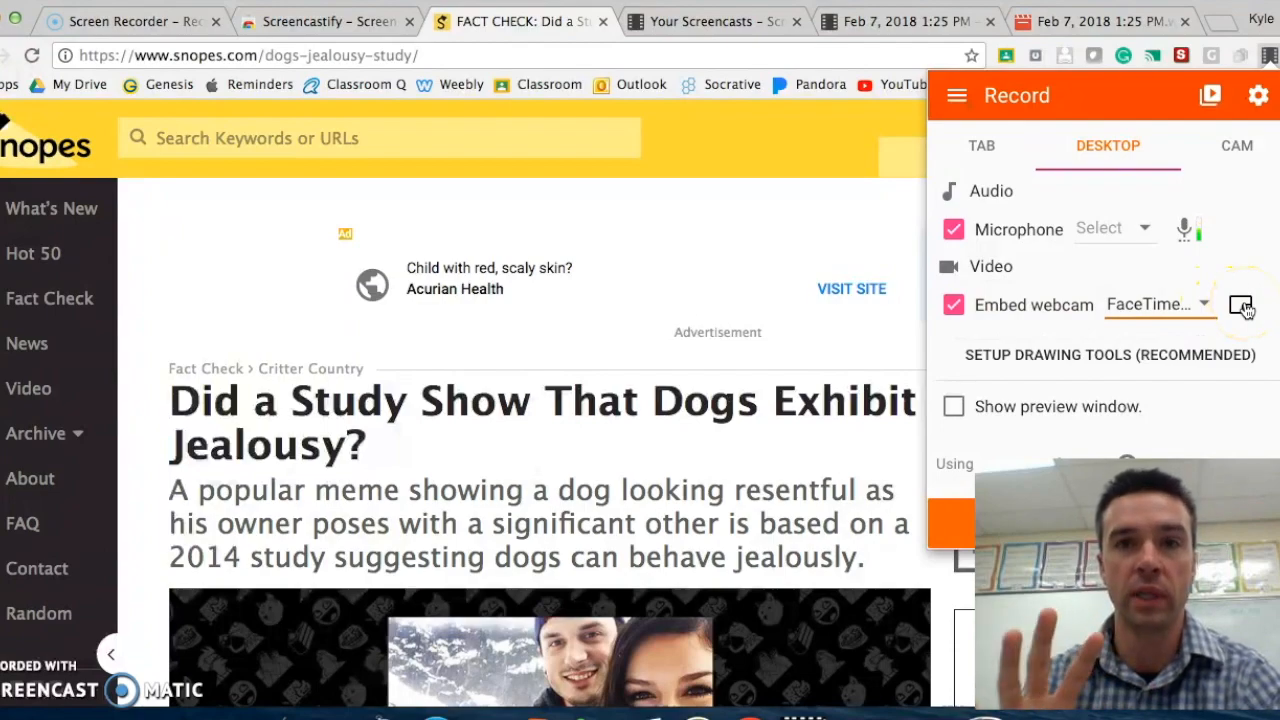
mouse_move(1239, 145)
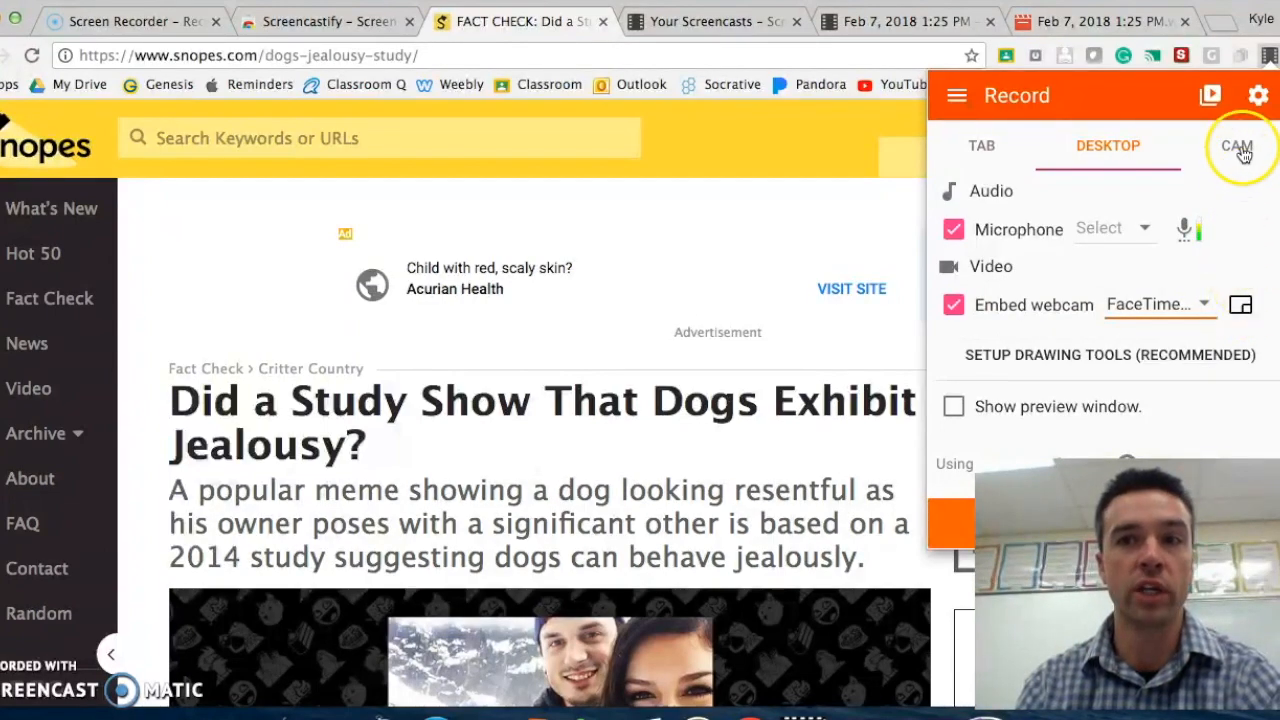
left_click(1237, 145)
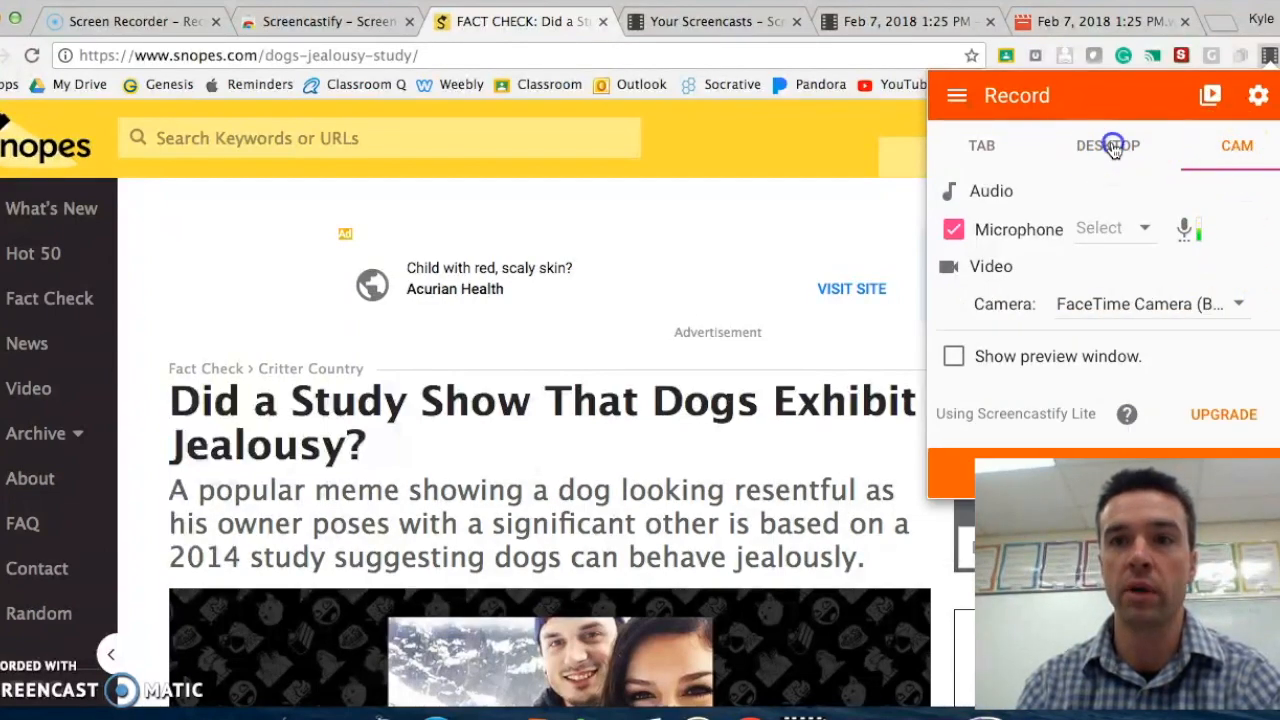
left_click(1108, 145)
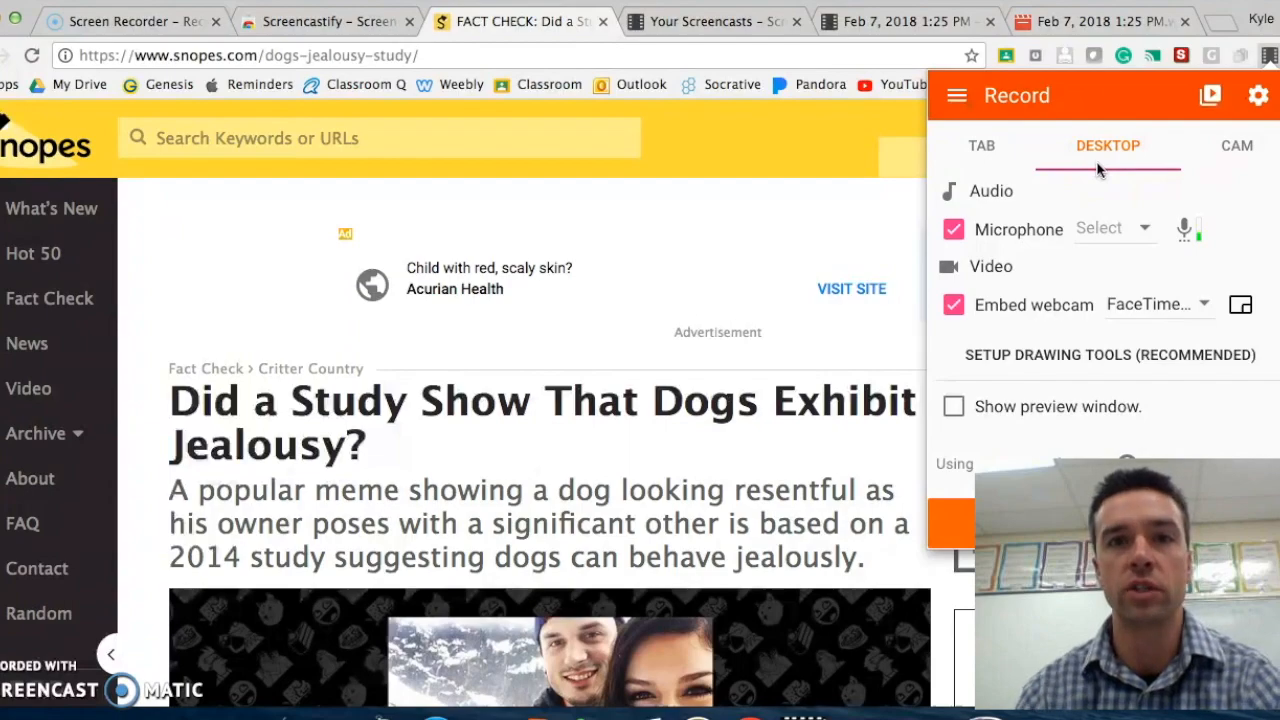
mouse_move(1108, 168)
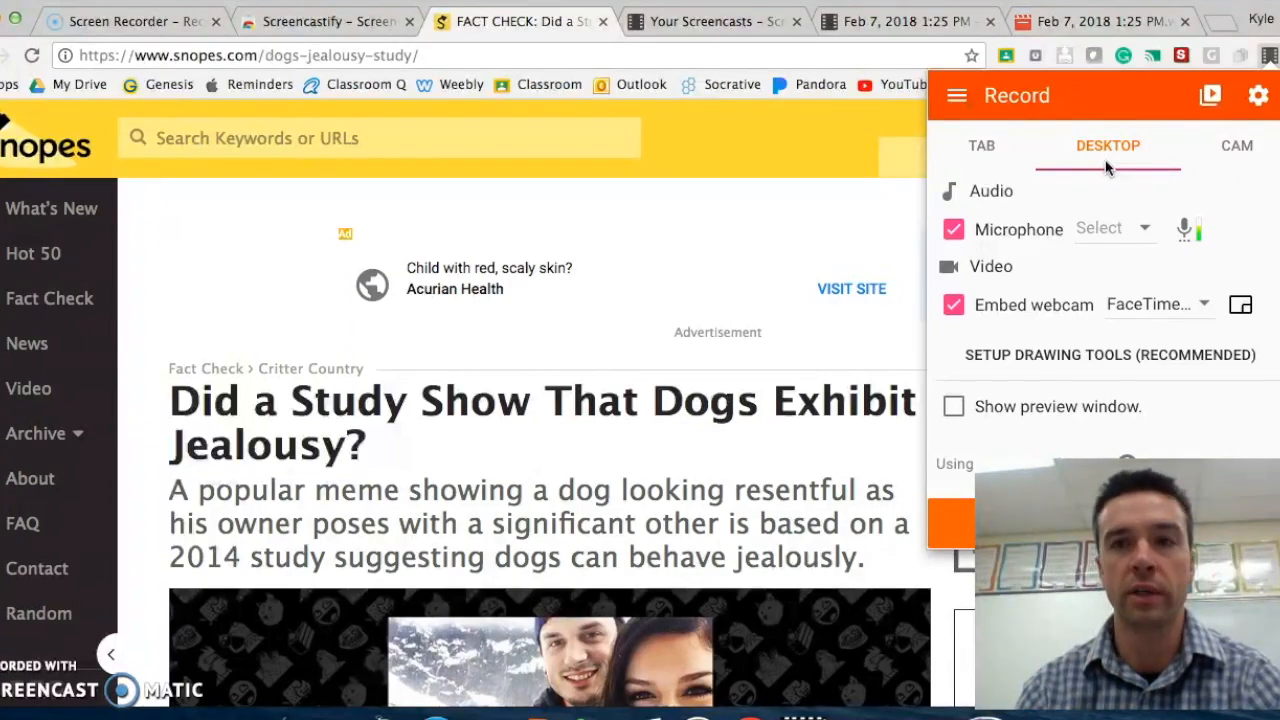